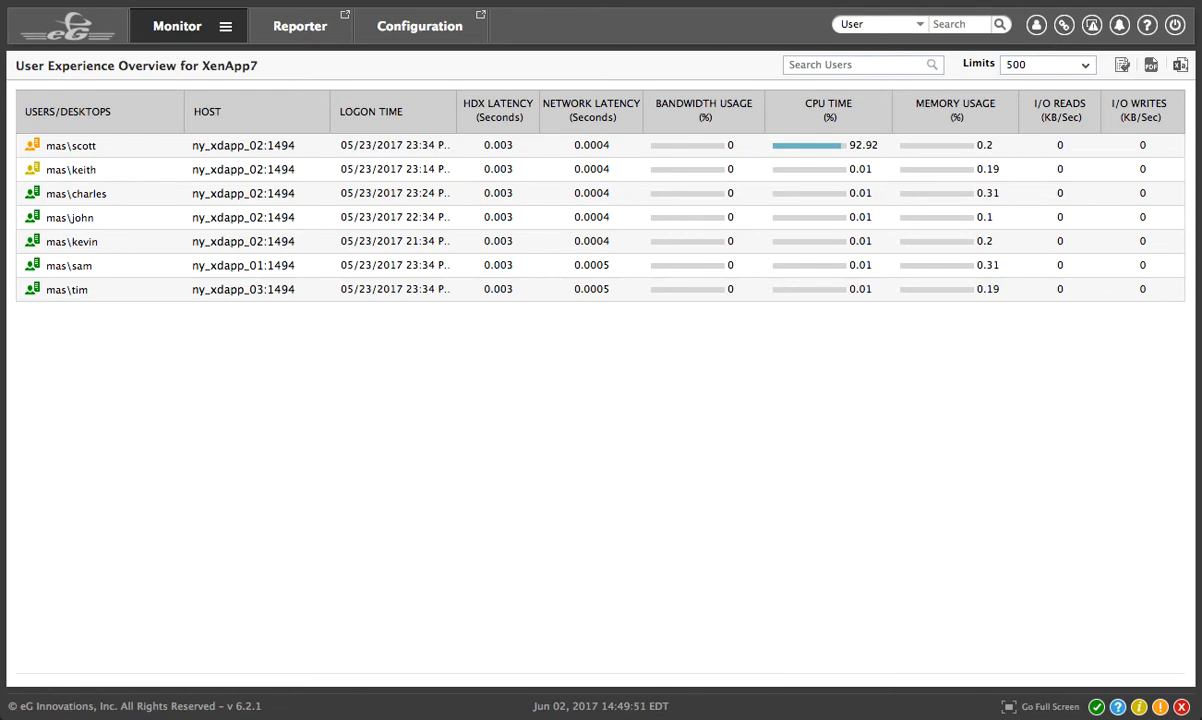
{"action": "mouse_move", "coordinate": [210, 442]}
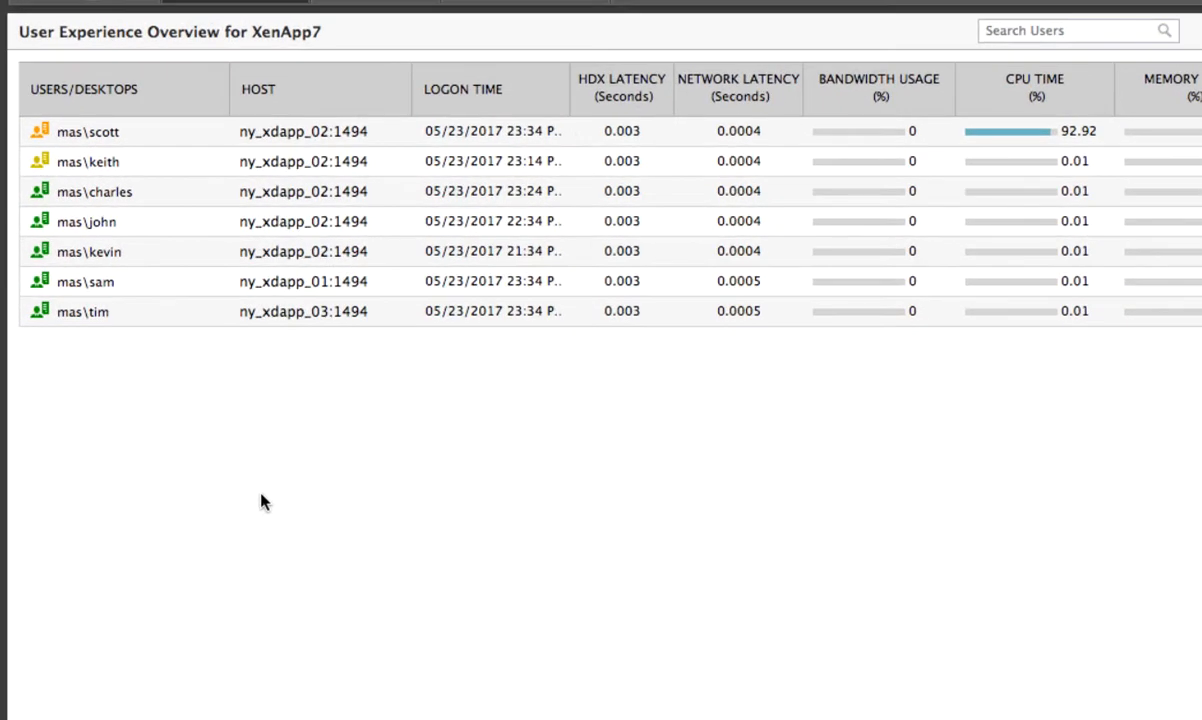
{"action": "mouse_move", "coordinate": [104, 168]}
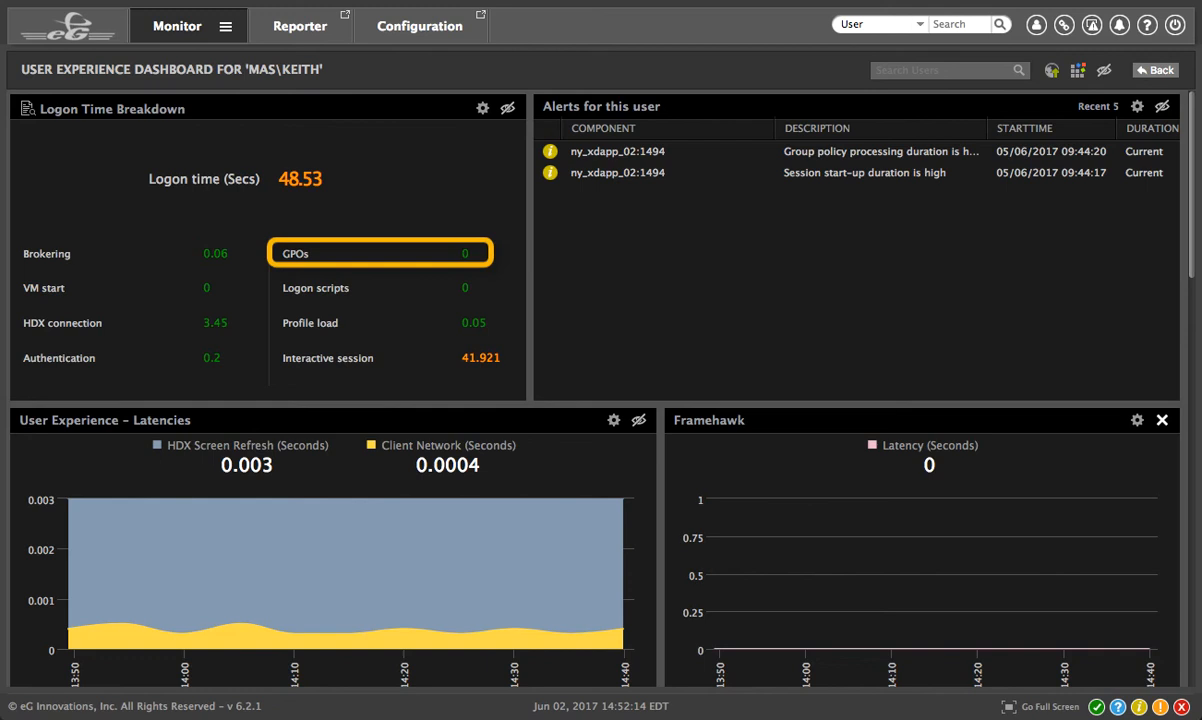
{"action": "mouse_move", "coordinate": [378, 322]}
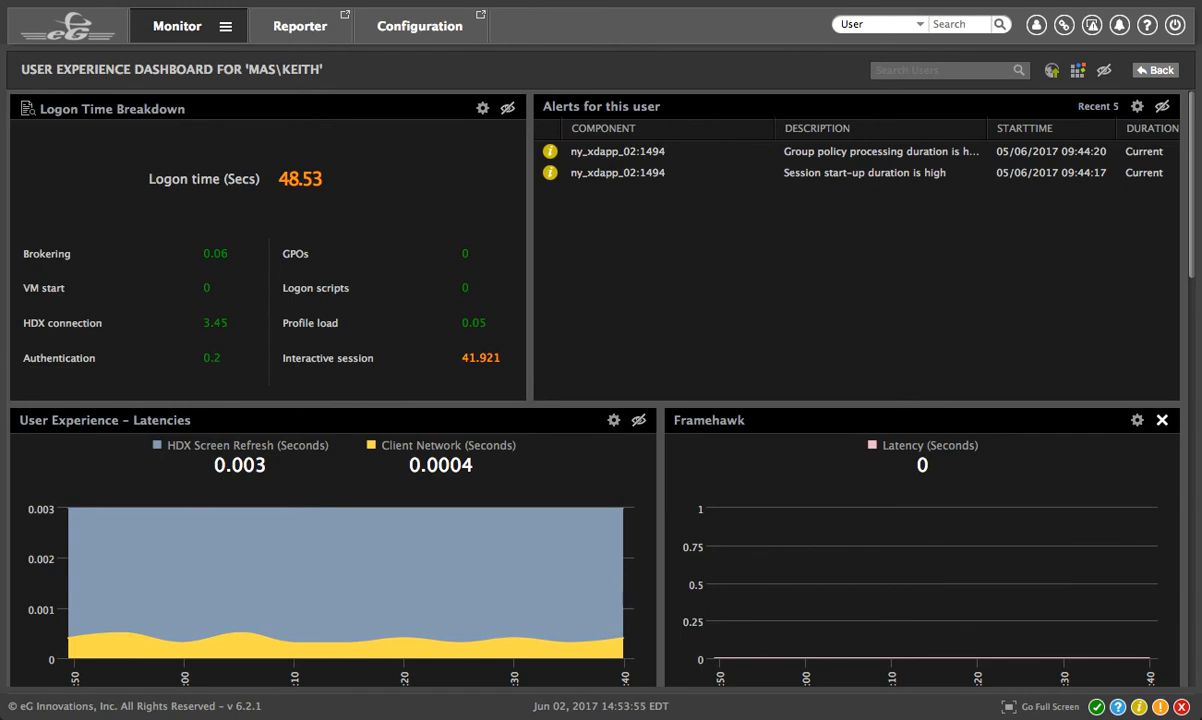
{"action": "scroll", "scroll_direction": "down", "scroll_amount": 3}
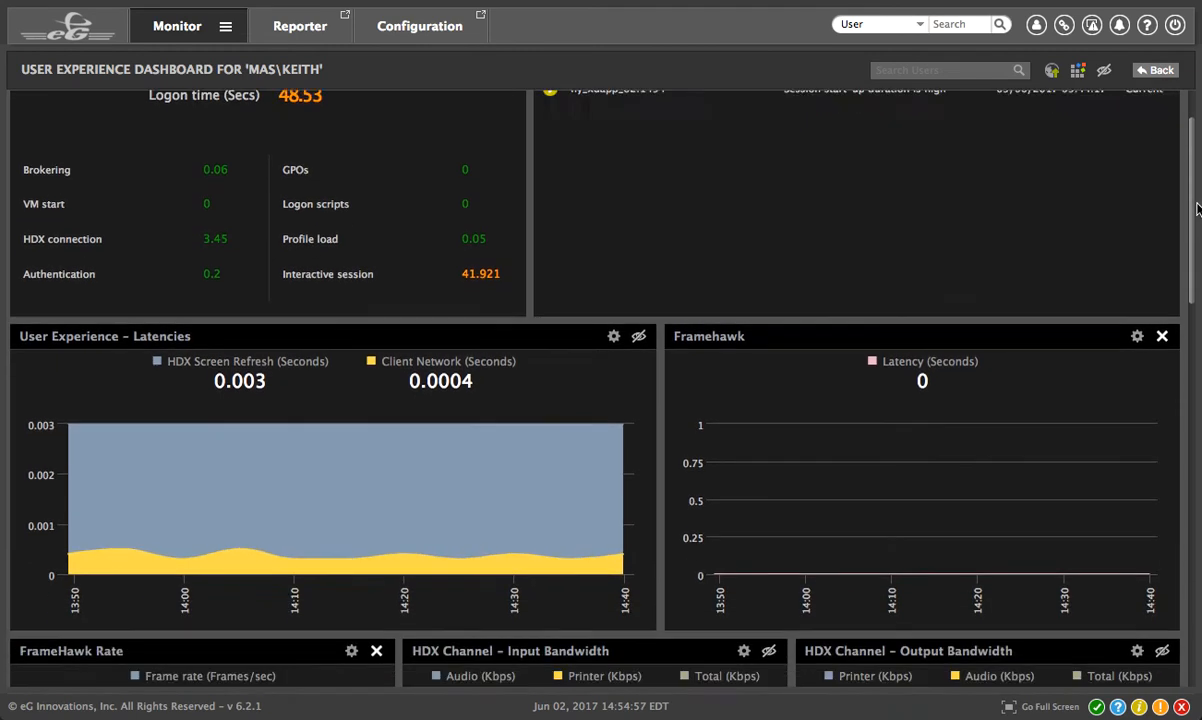
{"action": "scroll", "scroll_direction": "down", "scroll_amount": 3}
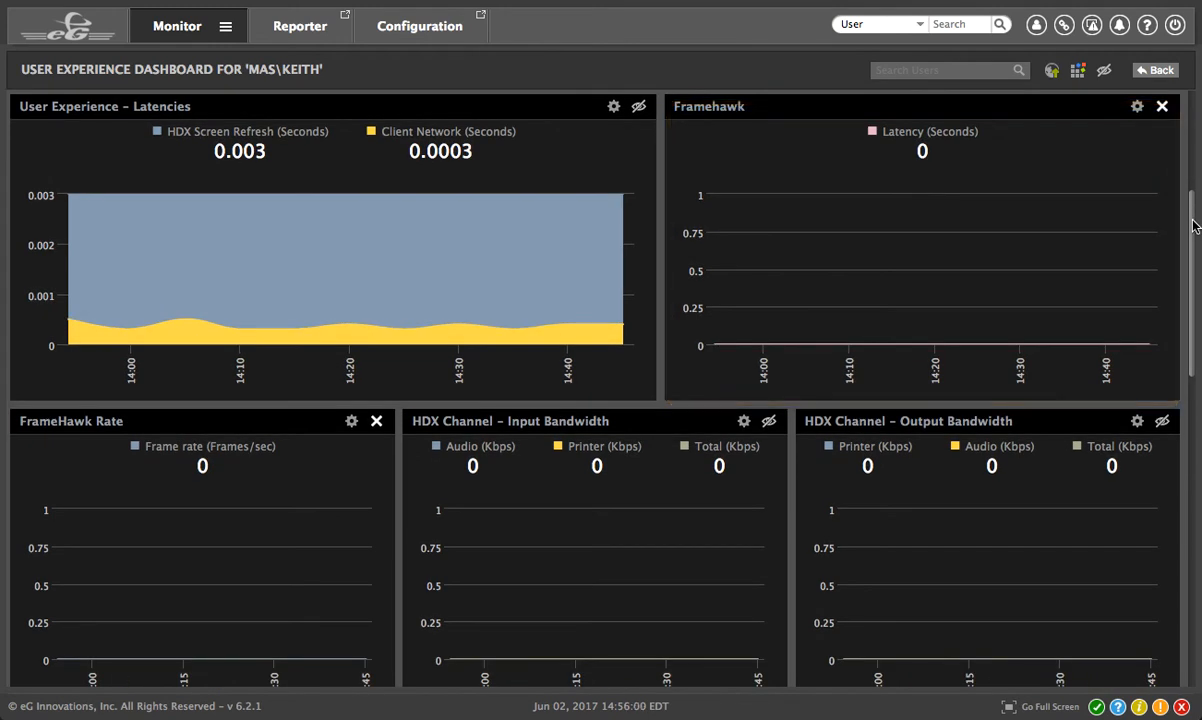
{"action": "scroll", "scroll_direction": "down", "scroll_amount": 3}
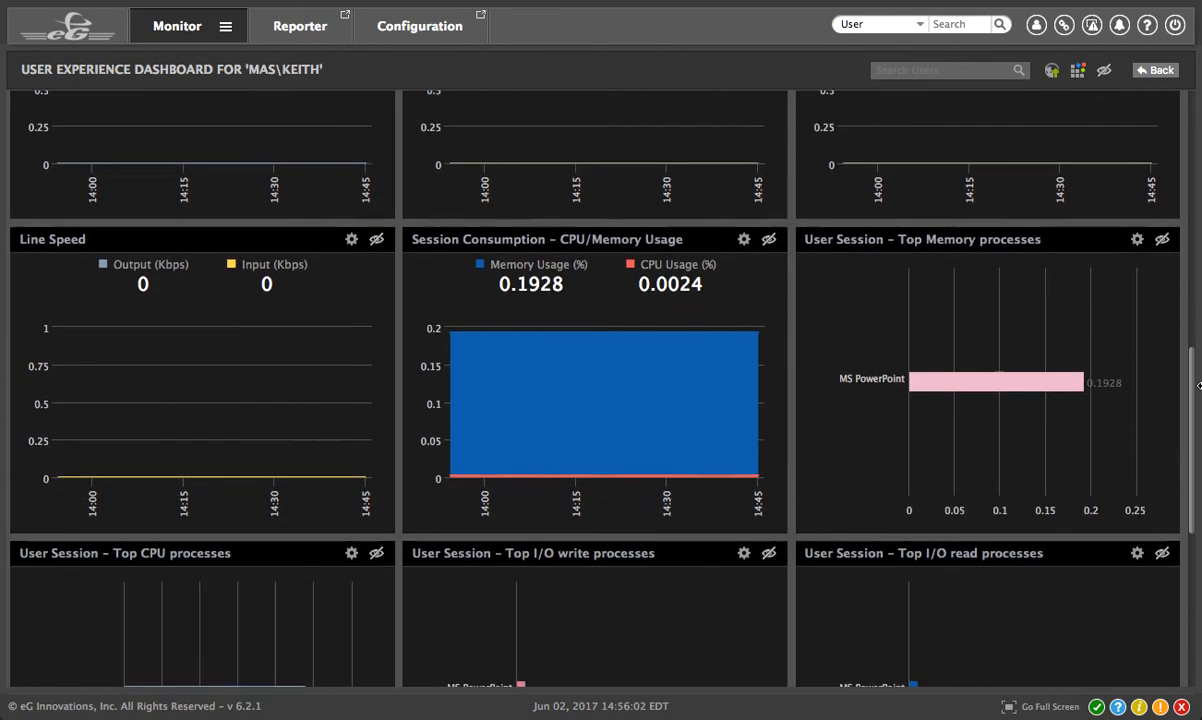
{"action": "scroll", "scroll_direction": "down", "scroll_amount": 3}
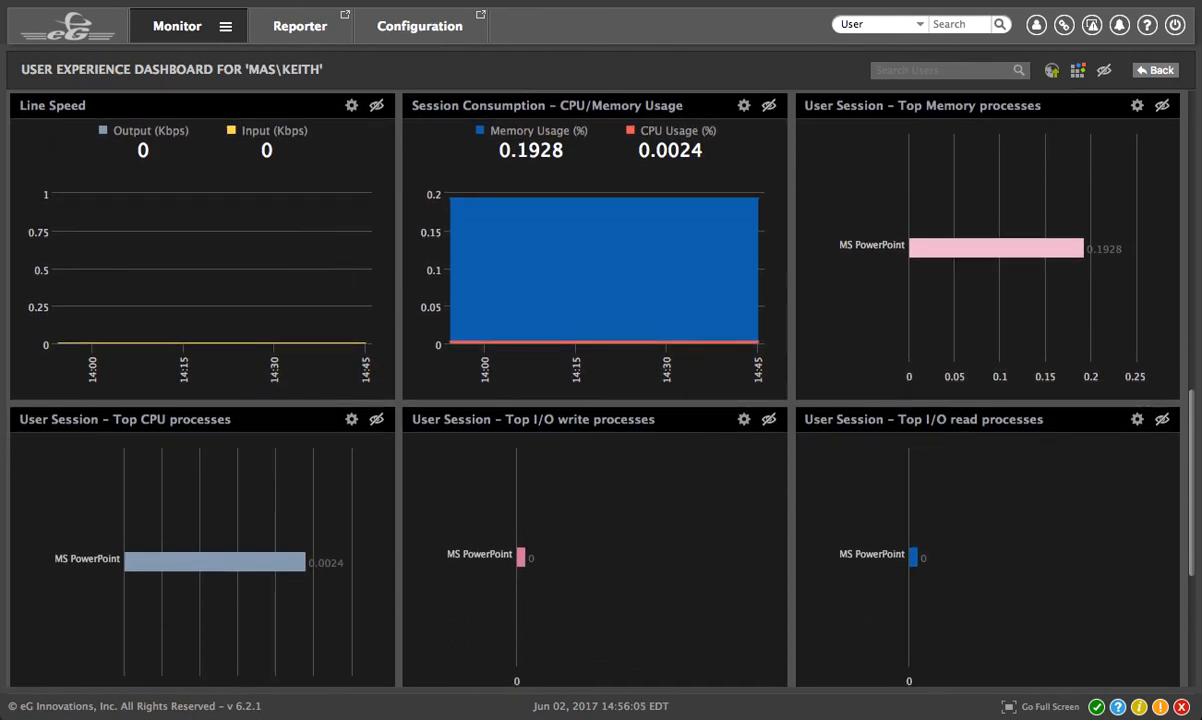